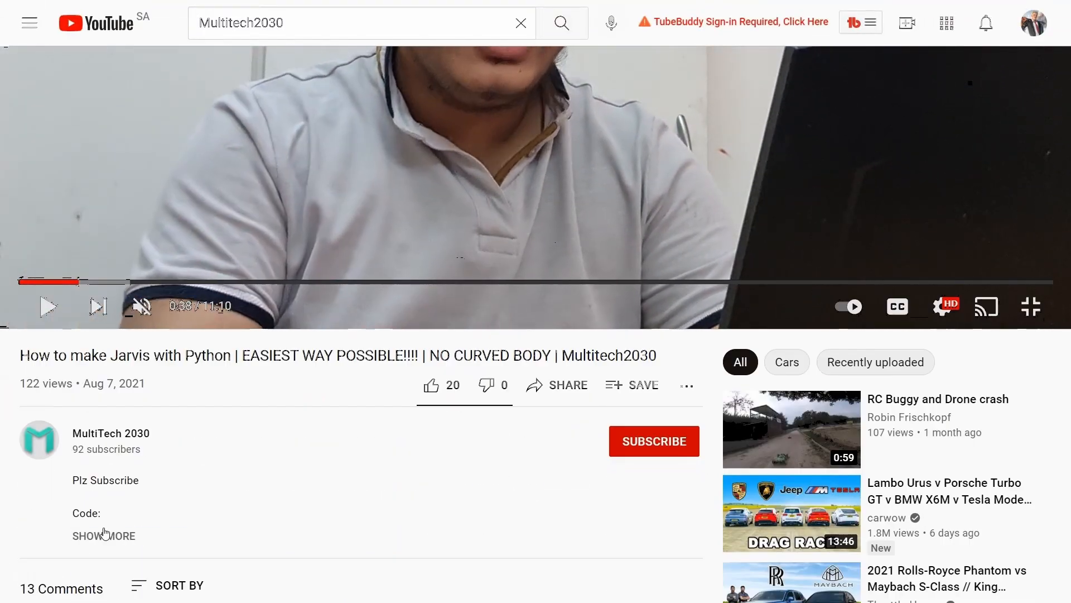
# - Expand the YouTube description and follow the drive.google.com Code link to the Jarvis script
pyautogui.click(105, 536)
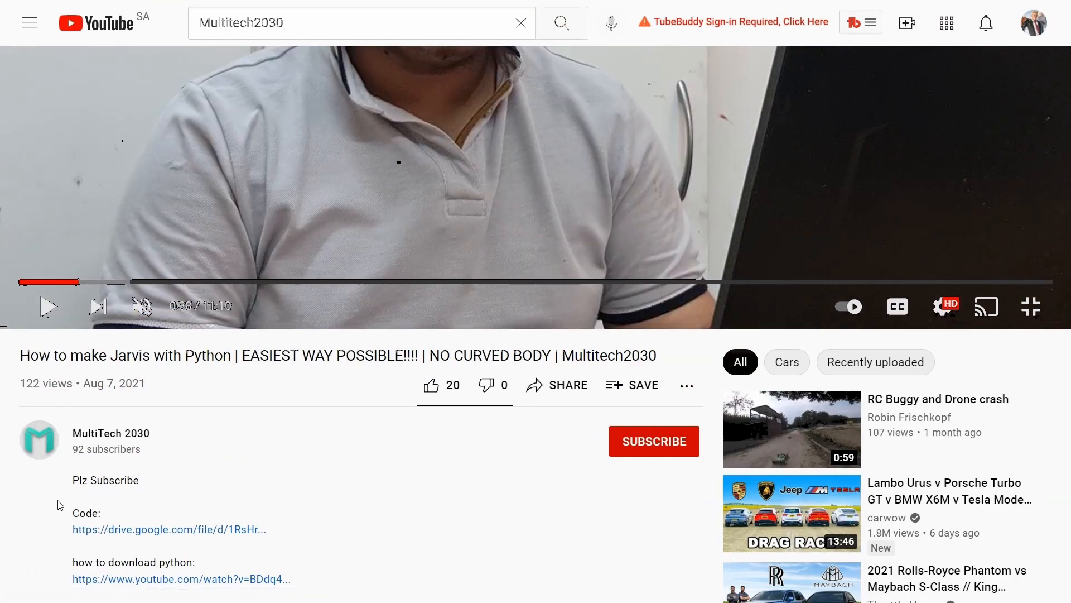
pyautogui.click(172, 529)
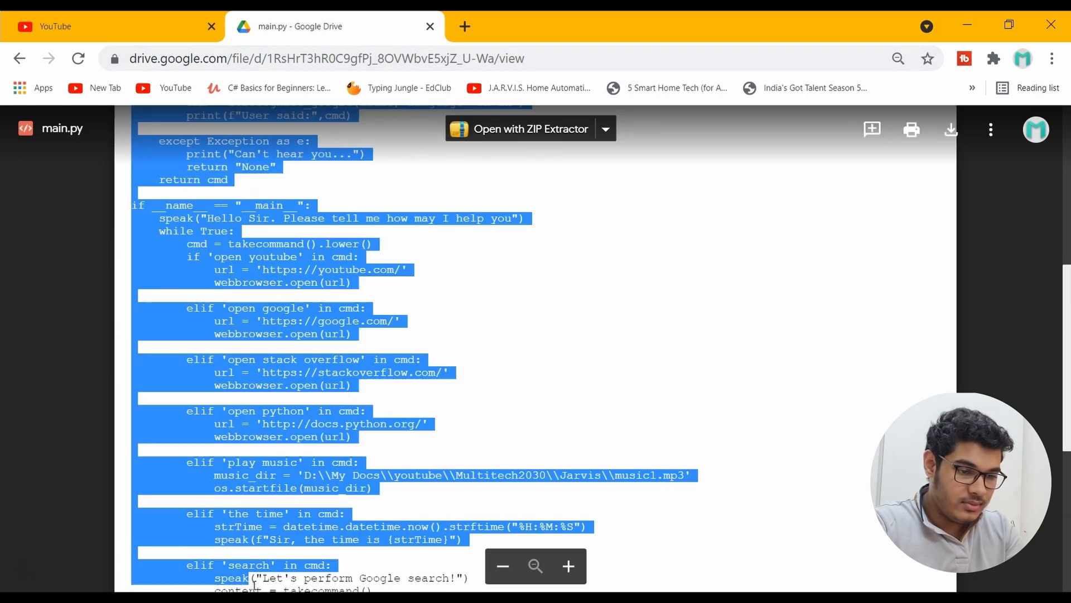
# - Scroll to the end of the selected main.py code in Google Drive
pyautogui.scroll(-3)
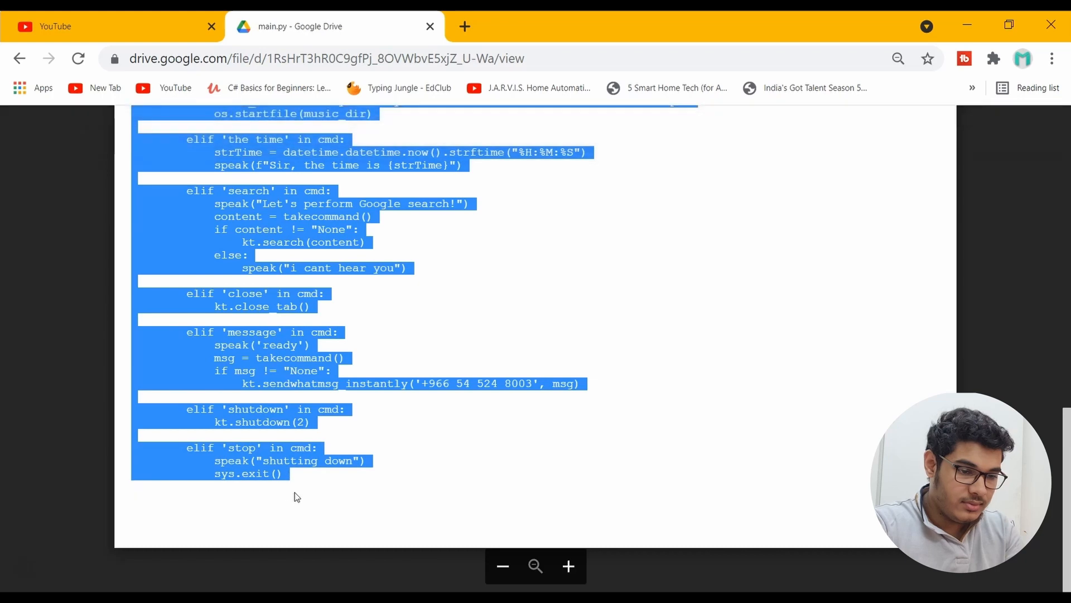
pyautogui.moveTo(229, 540)
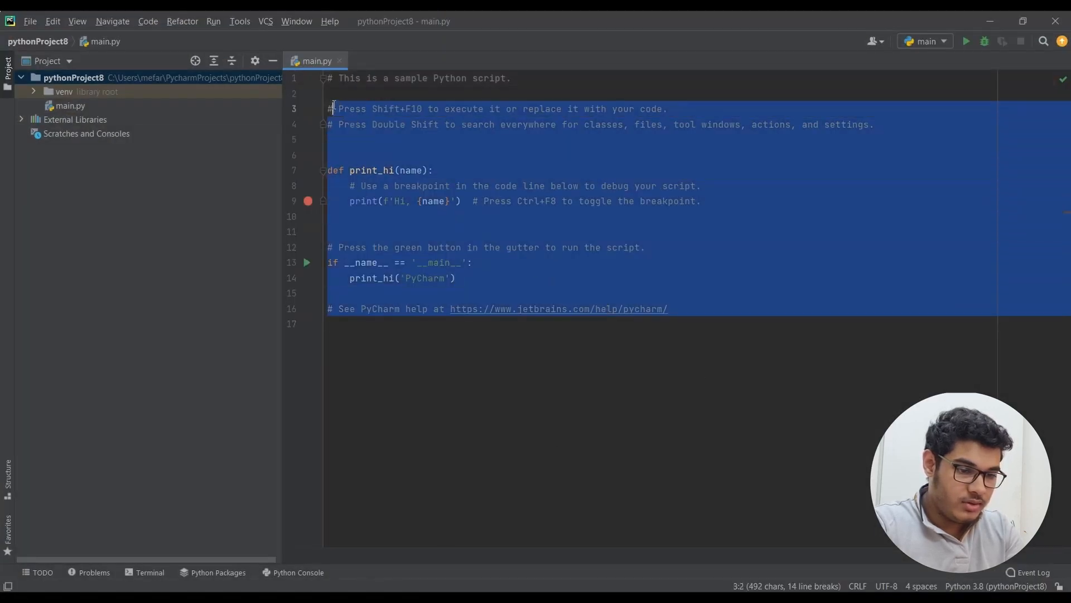
# - Swap the sample code for the Jarvis script and highlight the pyttsx3 pip comment
pyautogui.press('Delete')
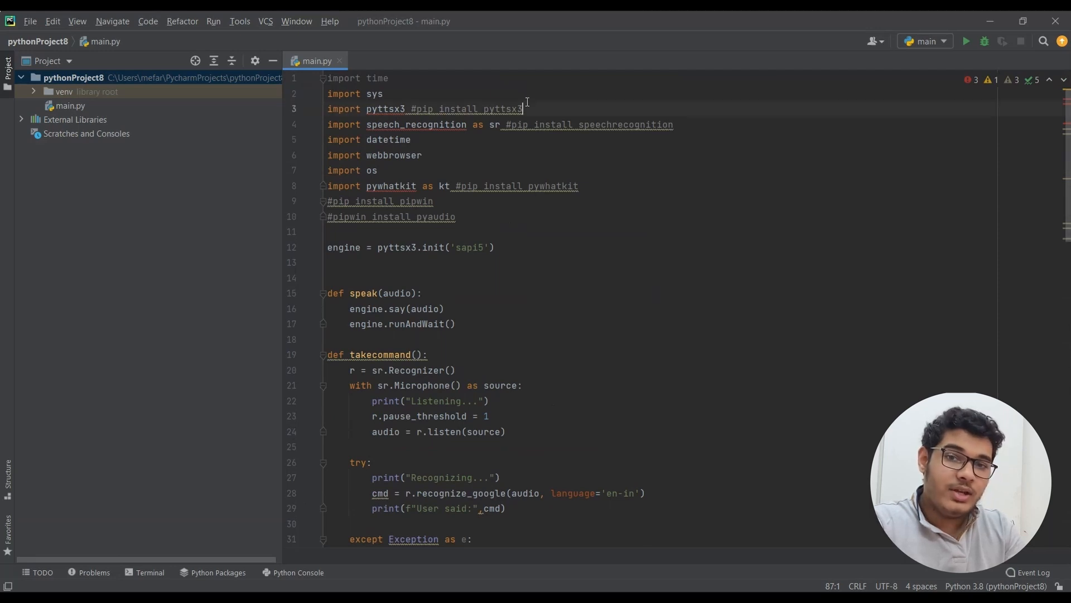
pyautogui.moveTo(410, 108); pyautogui.dragTo(523, 109)
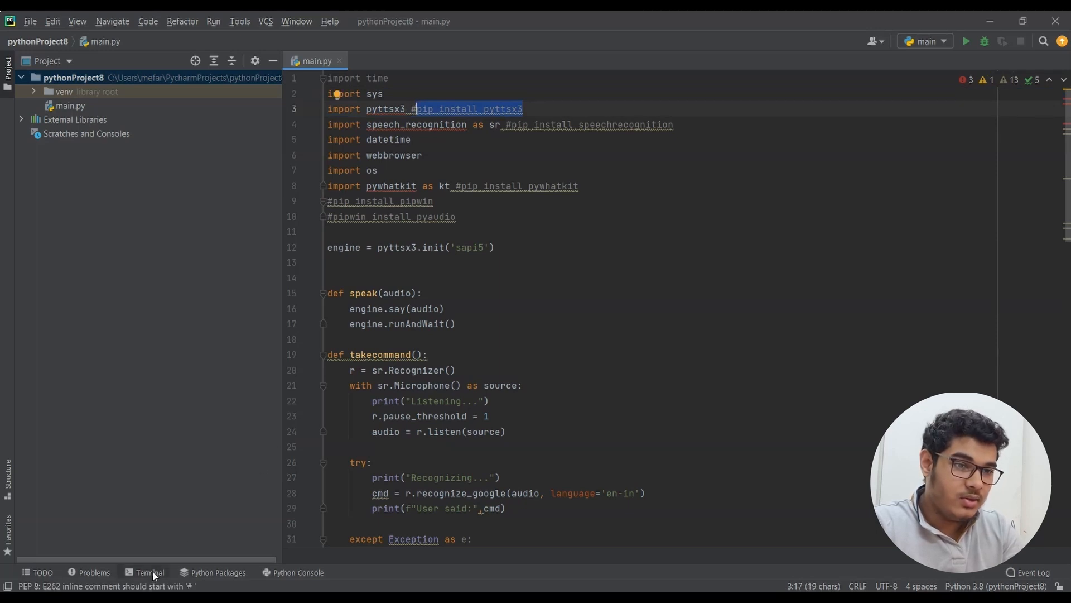
# - In the terminal, pip install speechrecognition, pywhatkit and pipwin, then pipwin install pyaudio
pyautogui.click(150, 572)
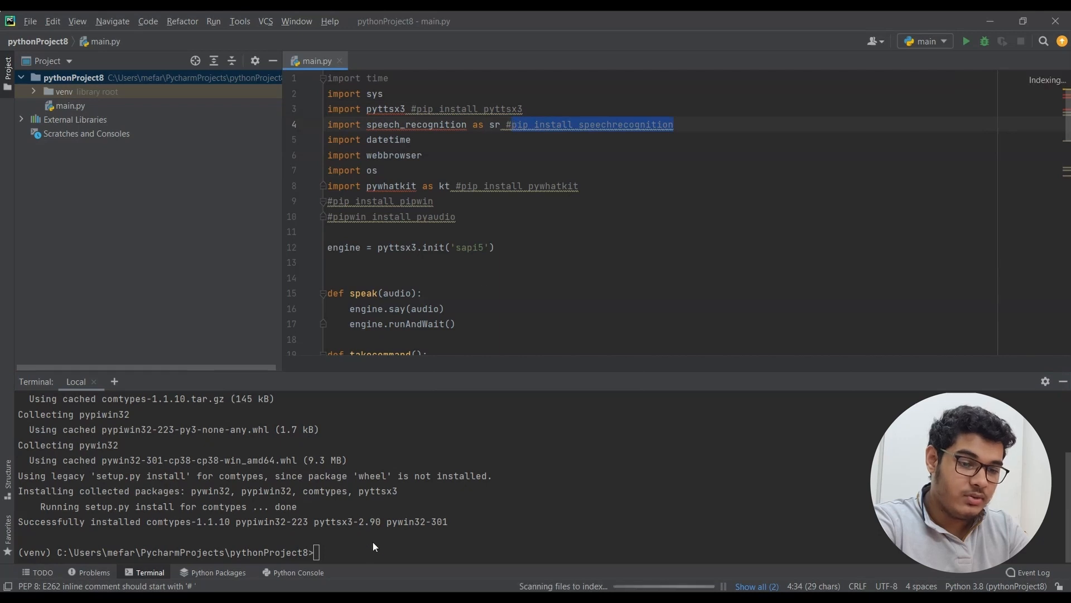
pyautogui.write('pip install speechrecognition')
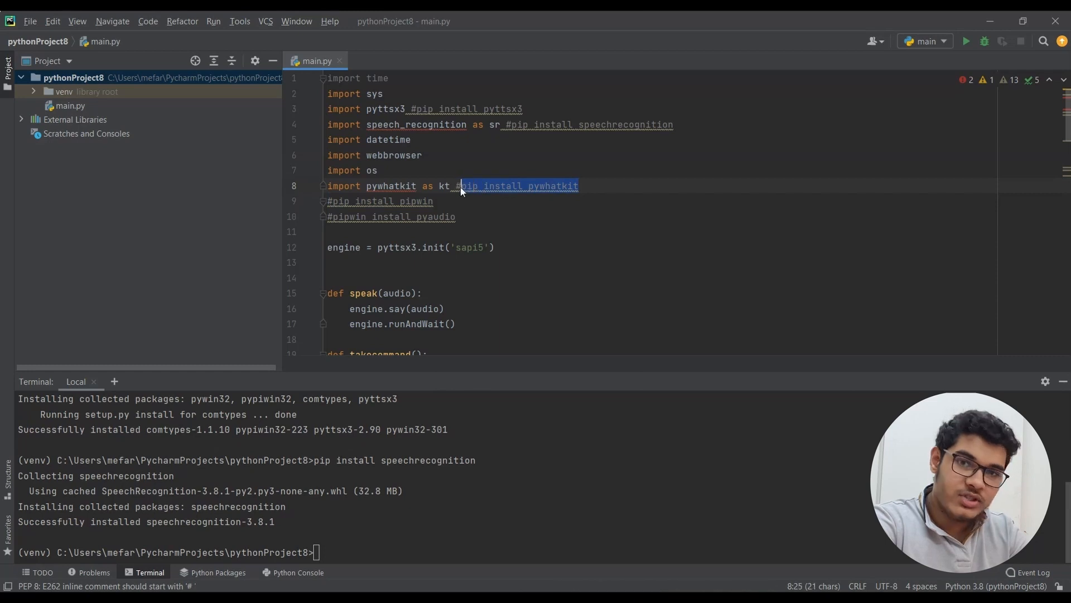
pyautogui.write('pip install pywhatkit')
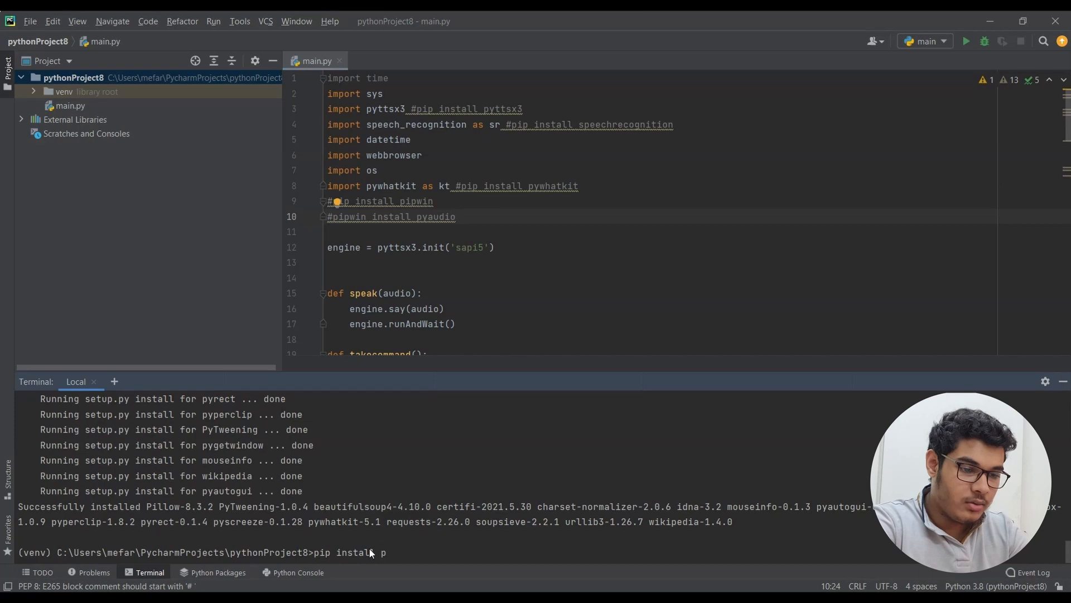
pyautogui.write('ya')
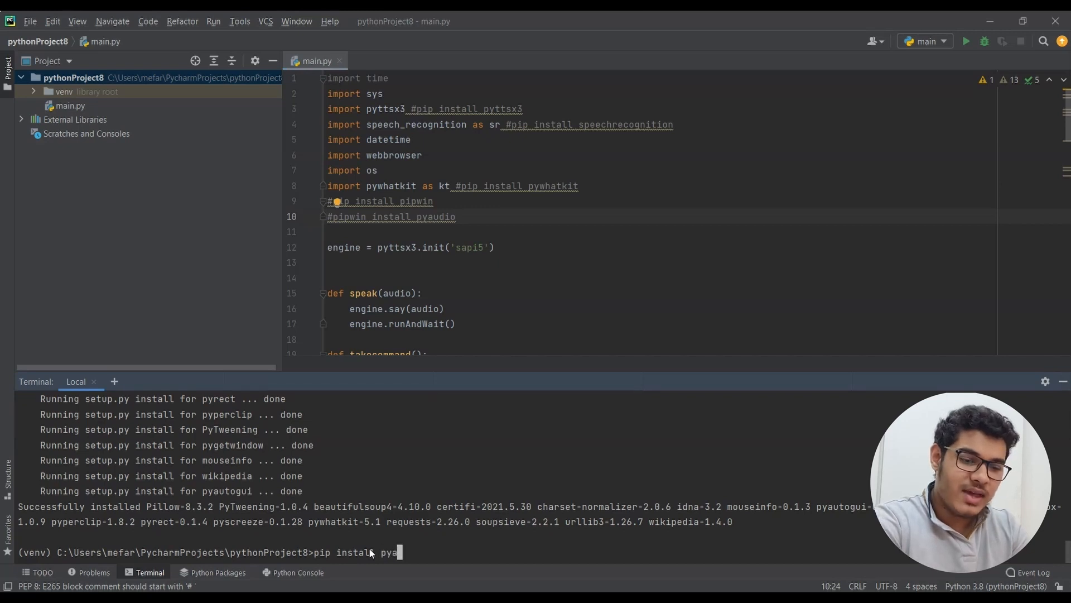
pyautogui.write('udi')
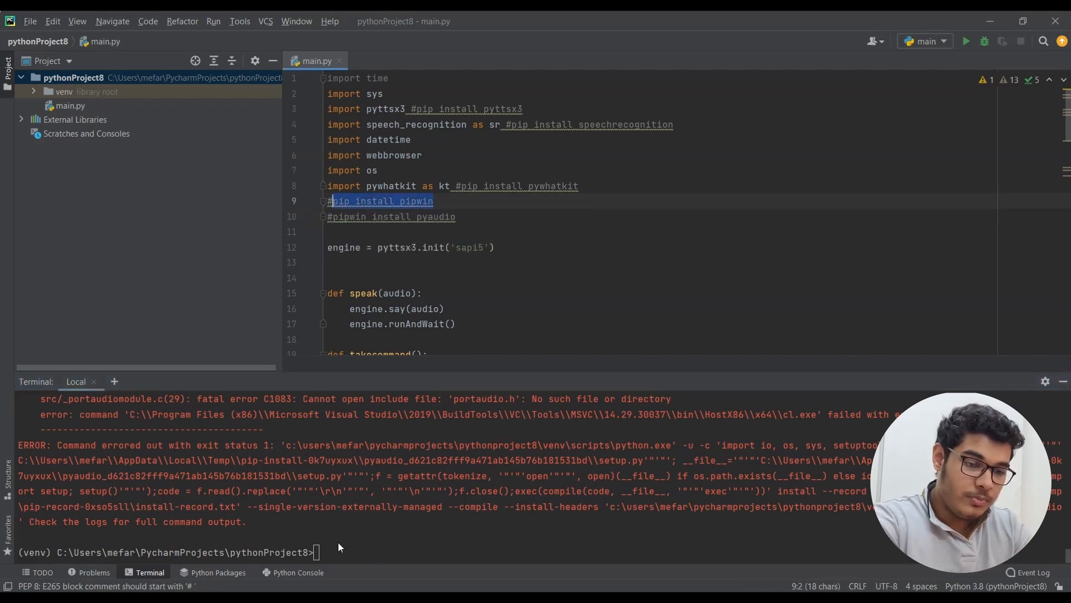
pyautogui.write('pip install pipwin')
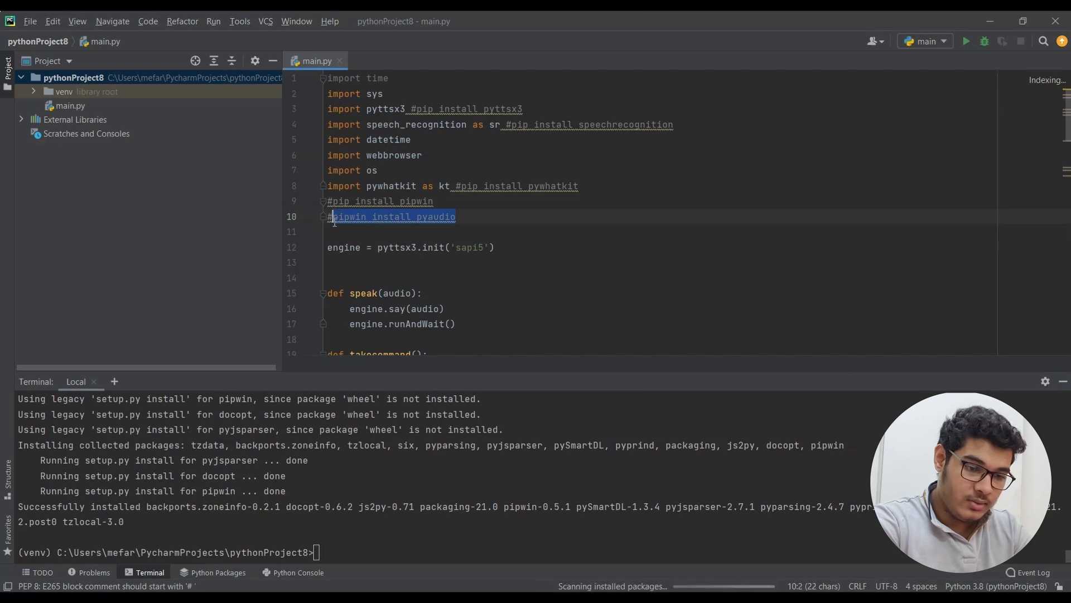
pyautogui.write('pipwin install pyaudio')
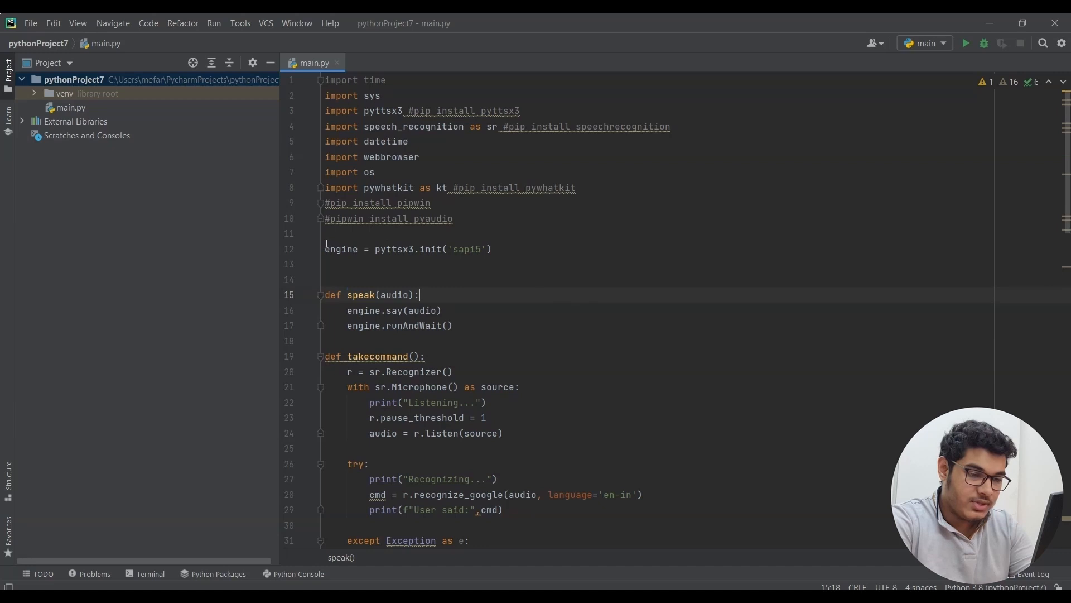
pyautogui.doubleClick(409, 249)
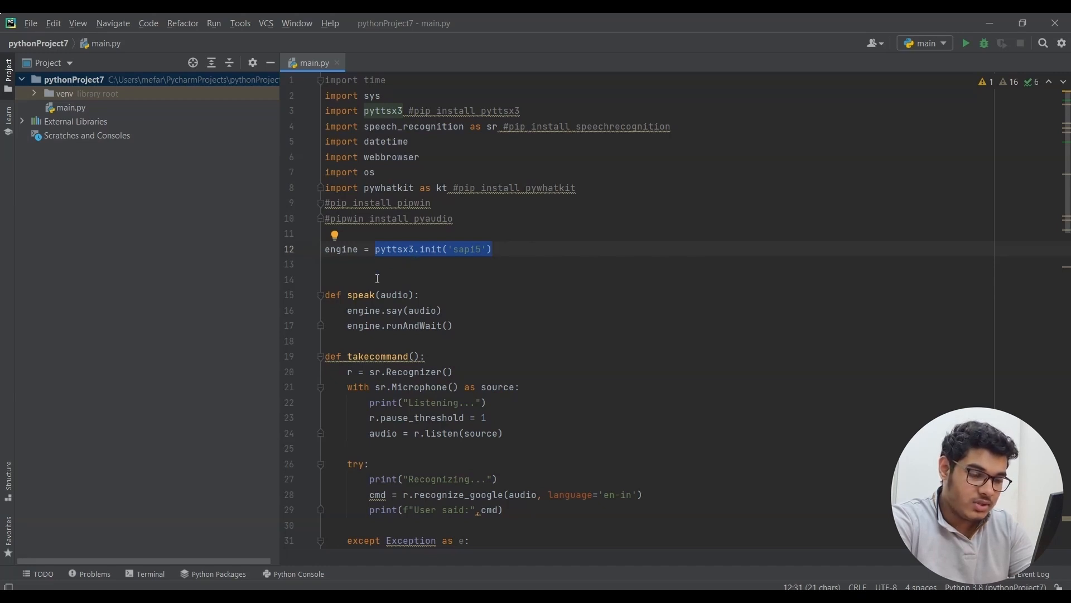
pyautogui.doubleClick(361, 294)
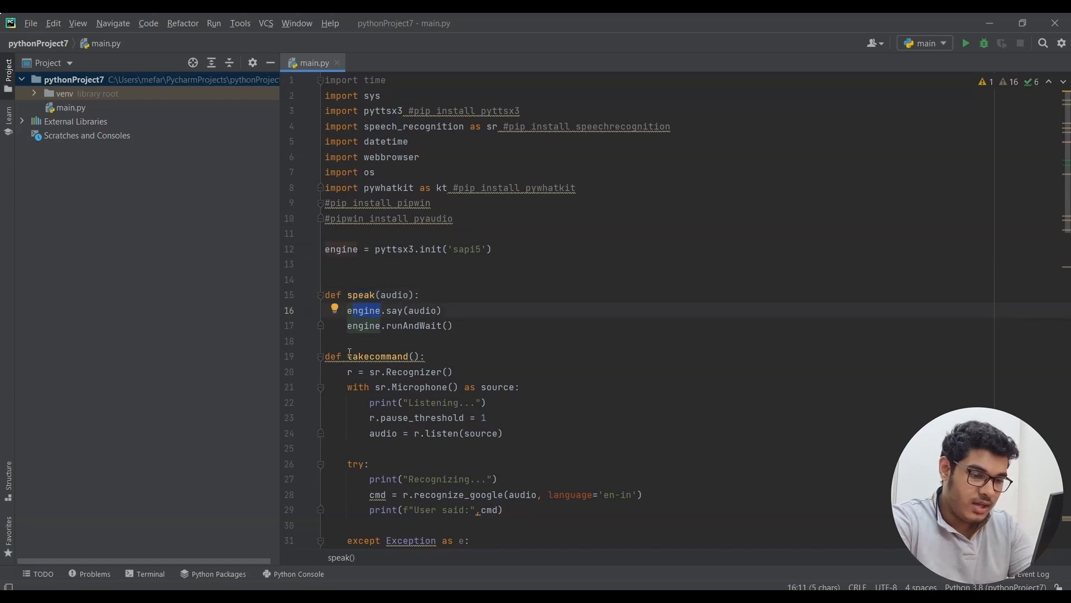
pyautogui.doubleClick(373, 356)
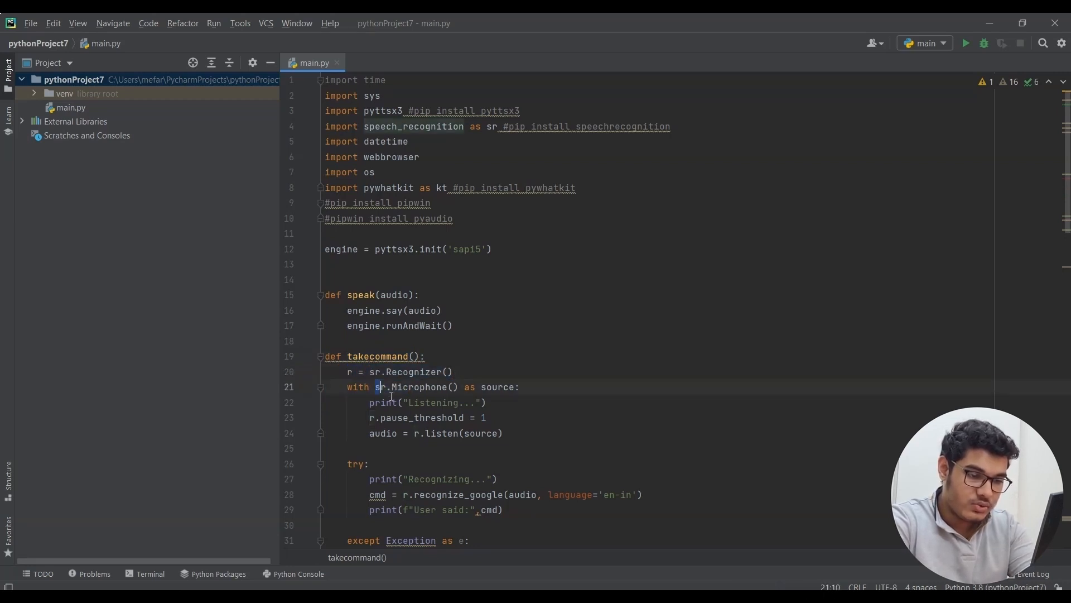
pyautogui.moveTo(374, 387); pyautogui.dragTo(505, 432)
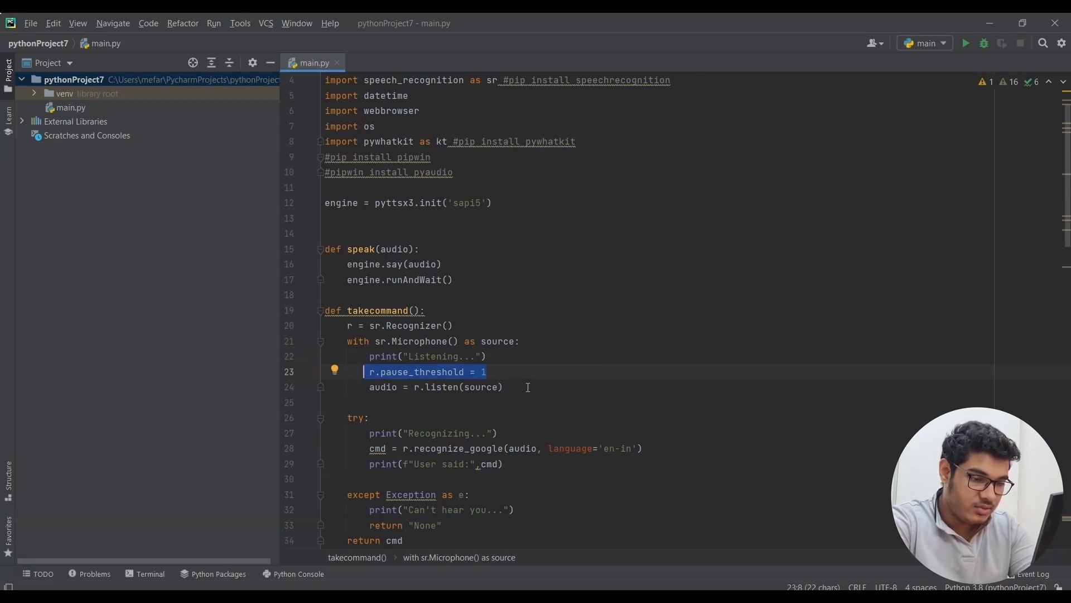
pyautogui.moveTo(524, 387)
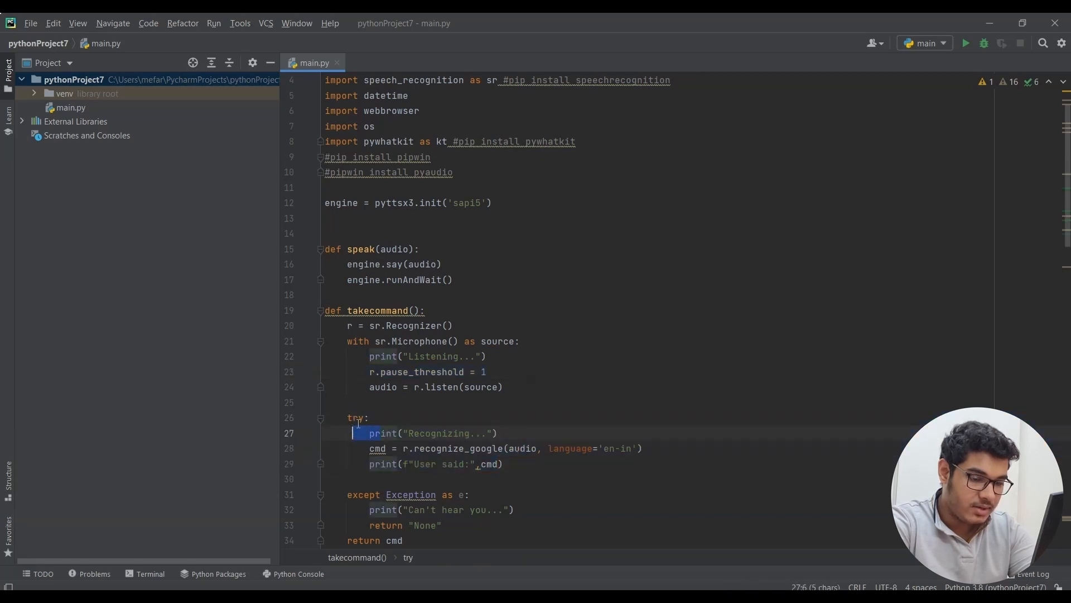
pyautogui.moveTo(369, 432); pyautogui.dragTo(499, 432)
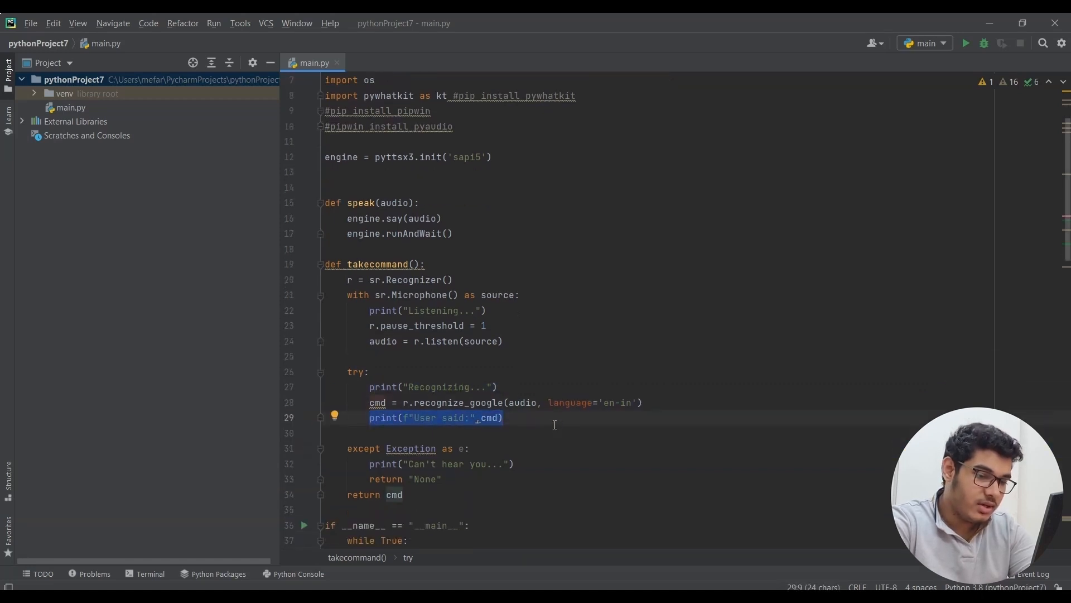
pyautogui.doubleClick(410, 448)
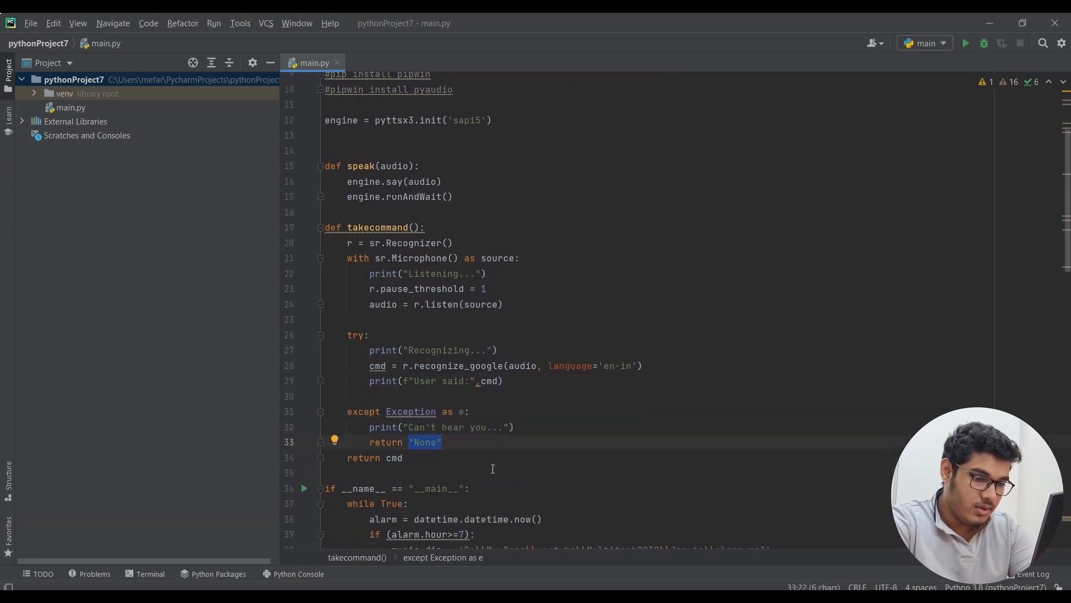
pyautogui.scroll(-3)
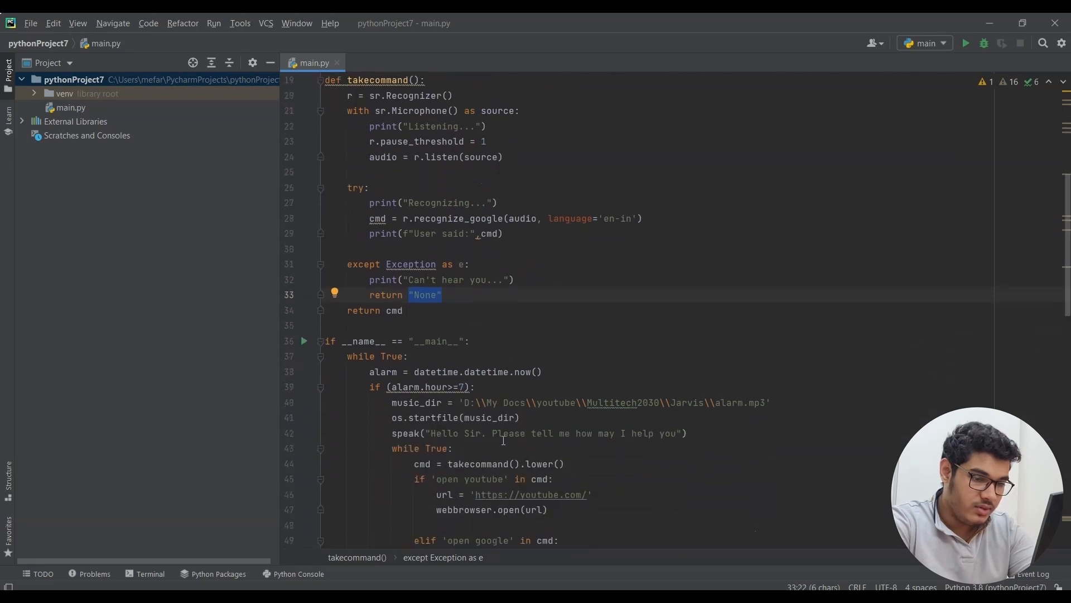
pyautogui.scroll(-3)
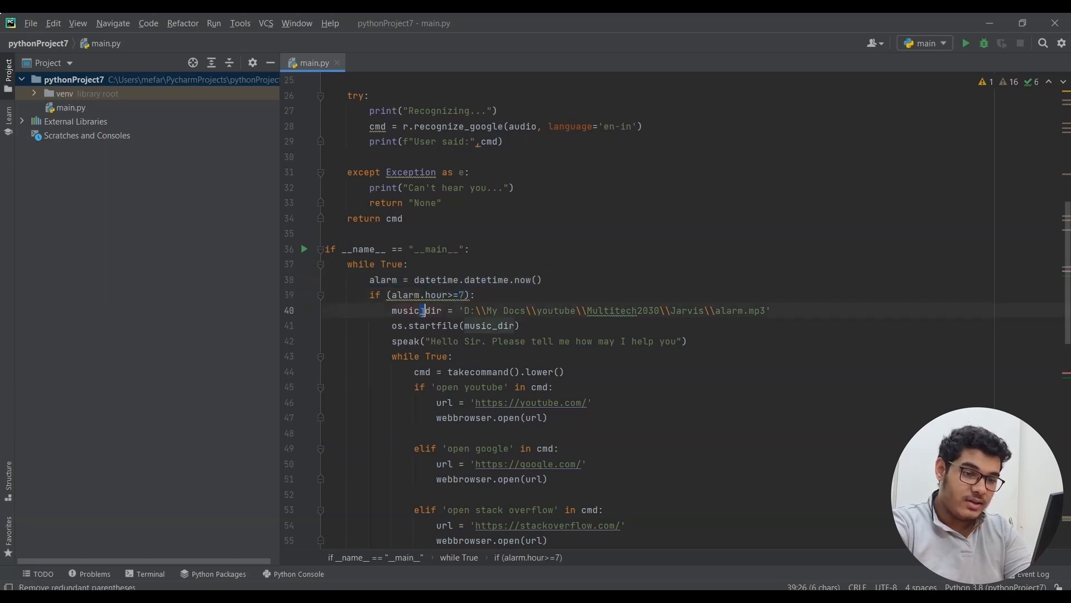
pyautogui.moveTo(422, 310); pyautogui.dragTo(758, 310)
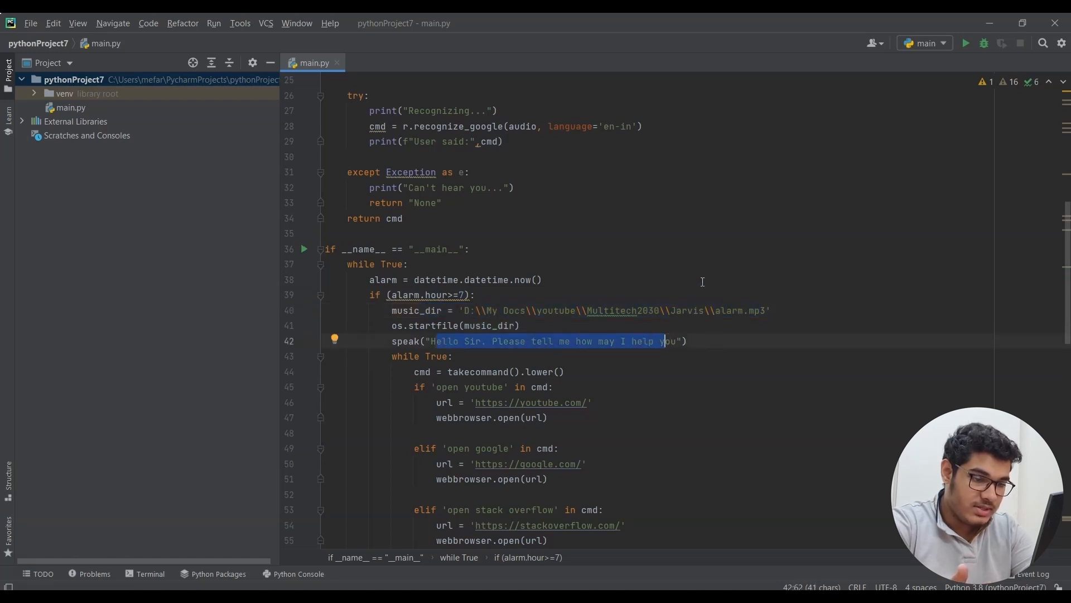
pyautogui.moveTo(707, 319)
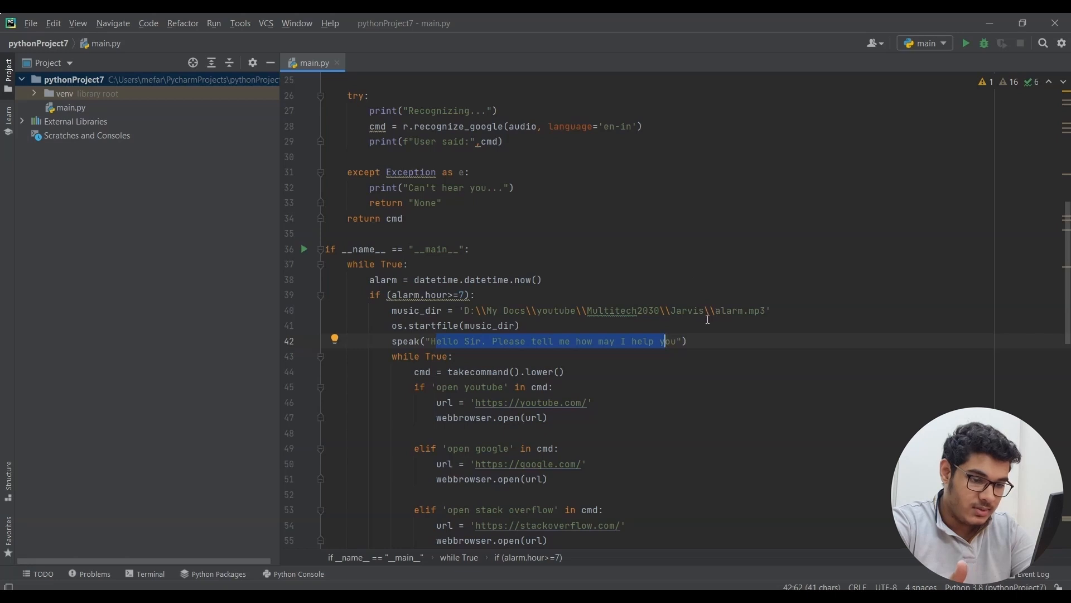
pyautogui.moveTo(436, 378)
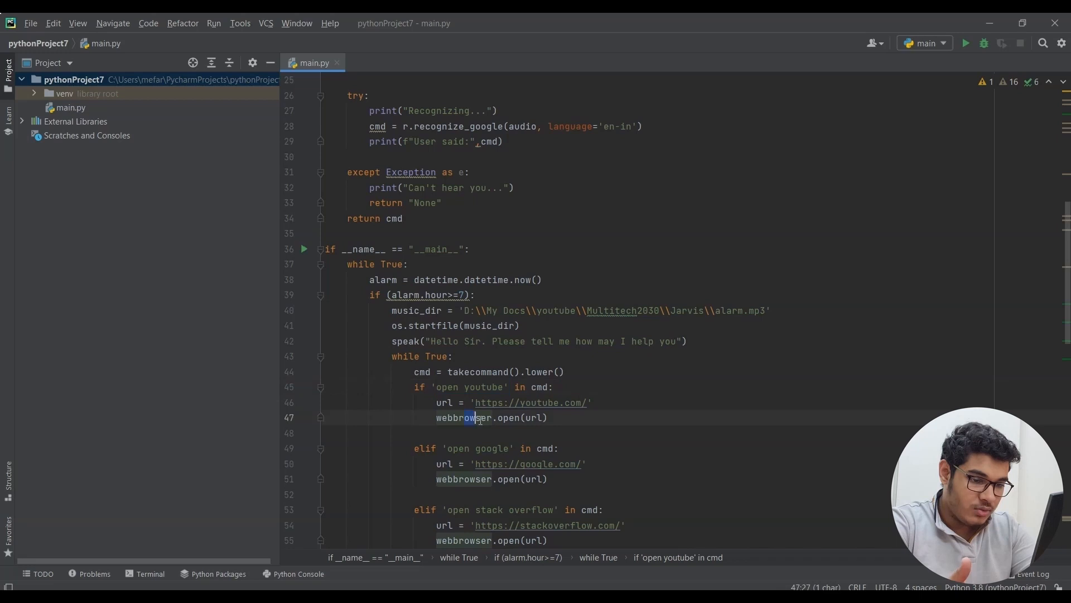
pyautogui.doubleClick(529, 402)
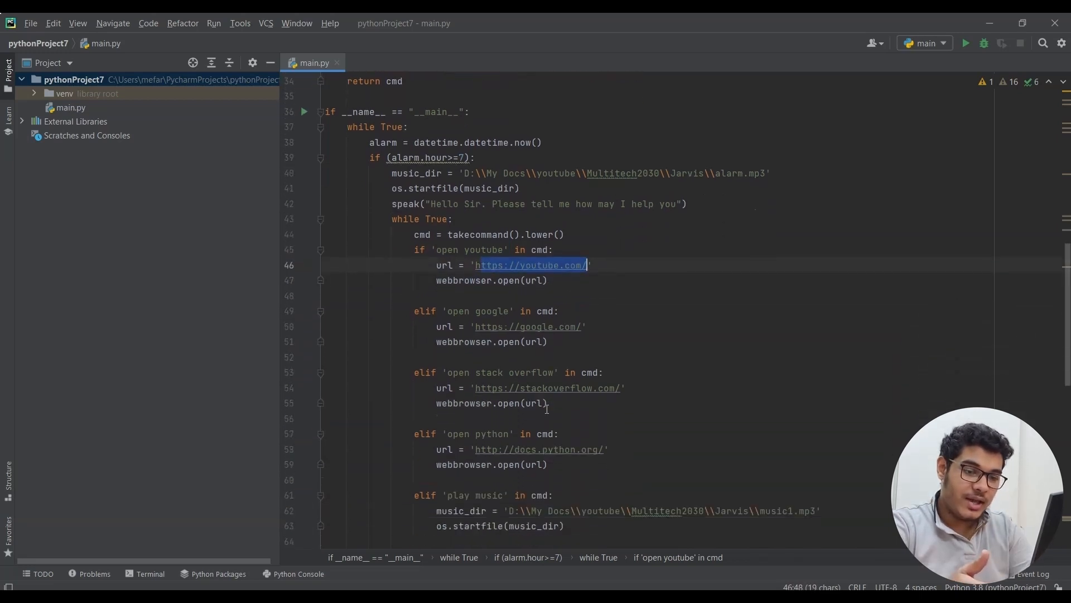
pyautogui.click(477, 325)
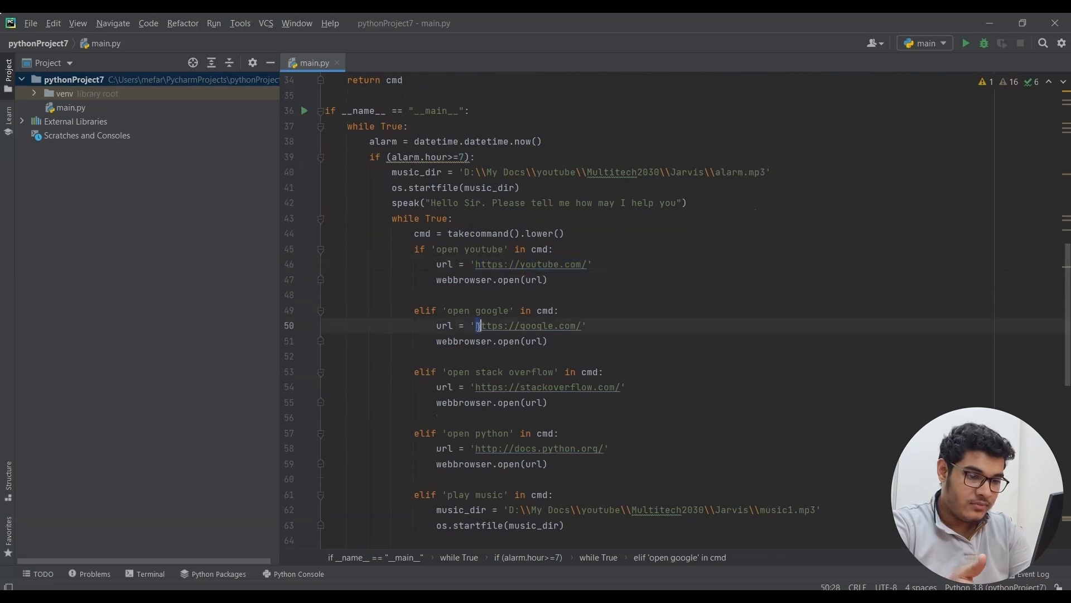
pyautogui.moveTo(477, 325); pyautogui.dragTo(582, 325)
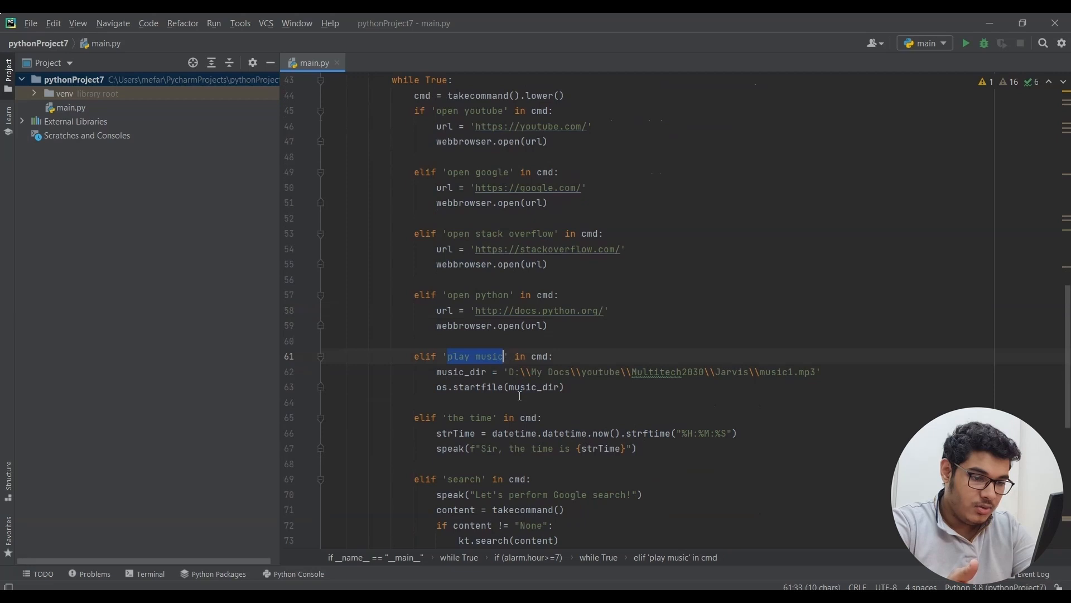
# - Review the Google search and closing commands, then run the main configuration
pyautogui.moveTo(509, 371); pyautogui.dragTo(563, 386)
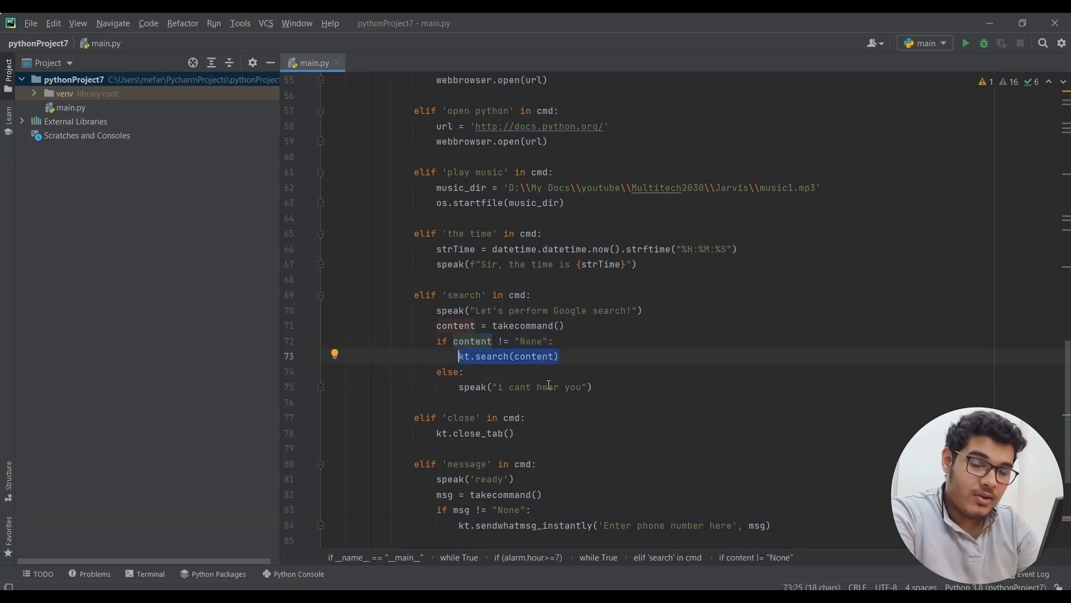
pyautogui.scroll(-3)
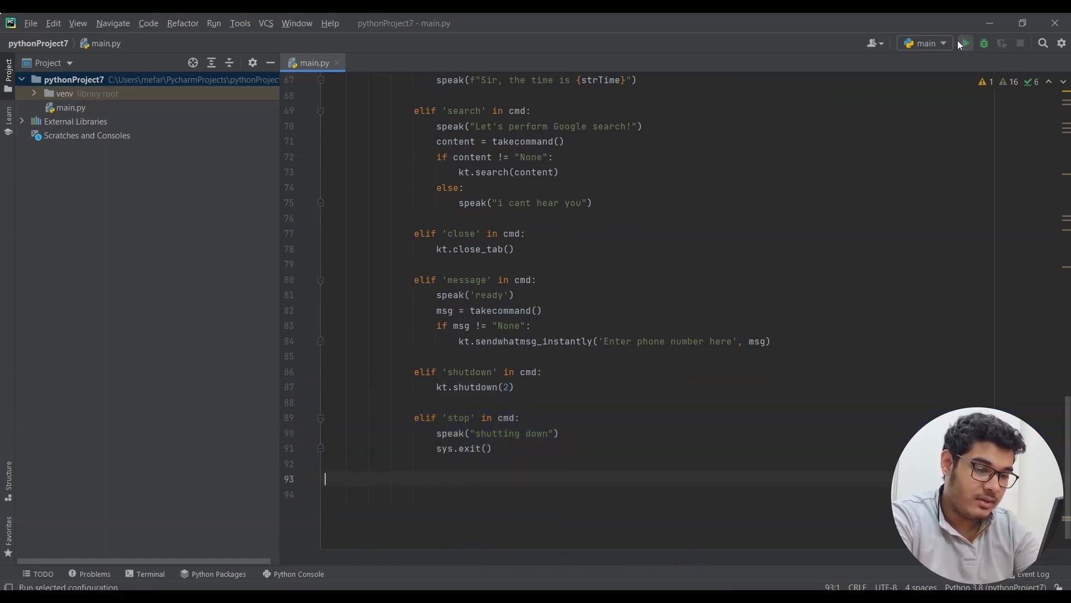
pyautogui.click(966, 43)
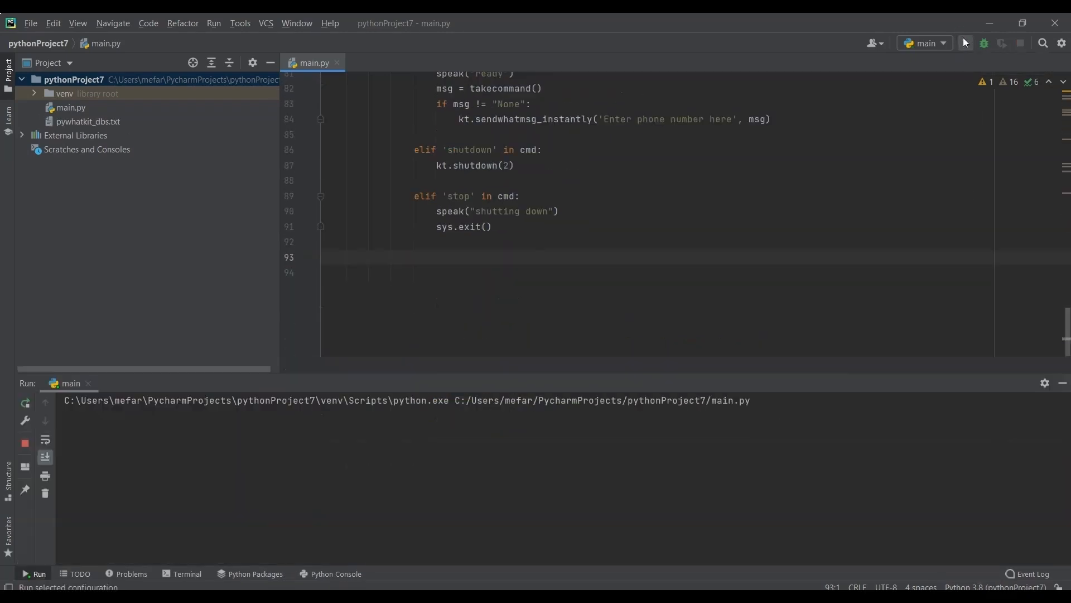